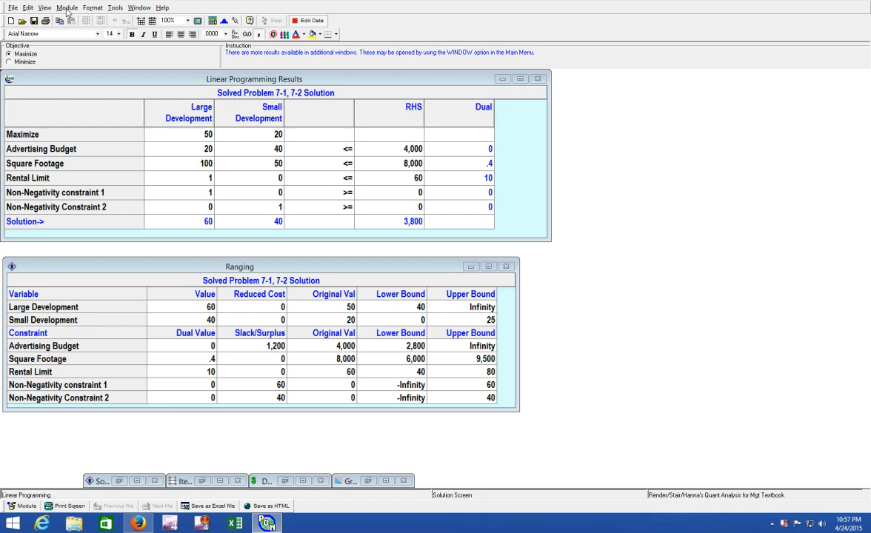
# Return to the data entry screen of the Large and Small Development model via Edit Data.
pyautogui.click(9, 9)
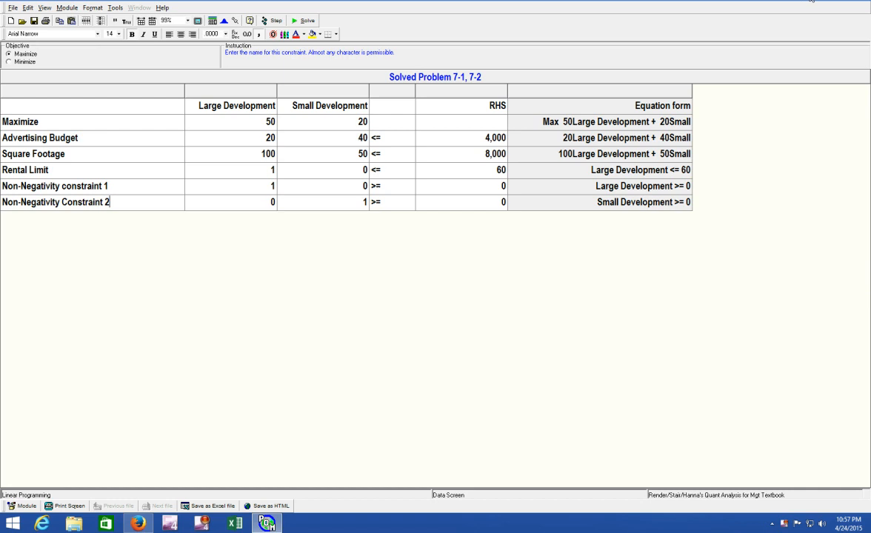
pyautogui.click(149, 3)
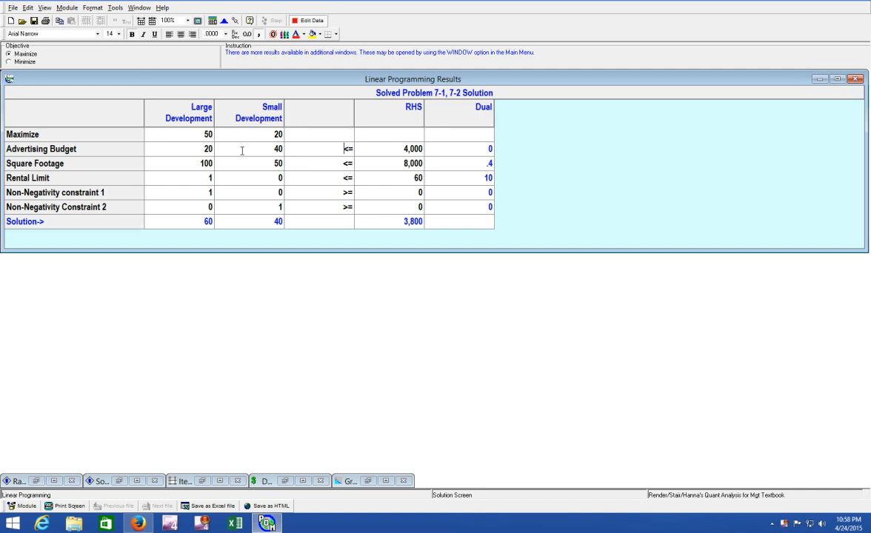
pyautogui.moveTo(190, 151)
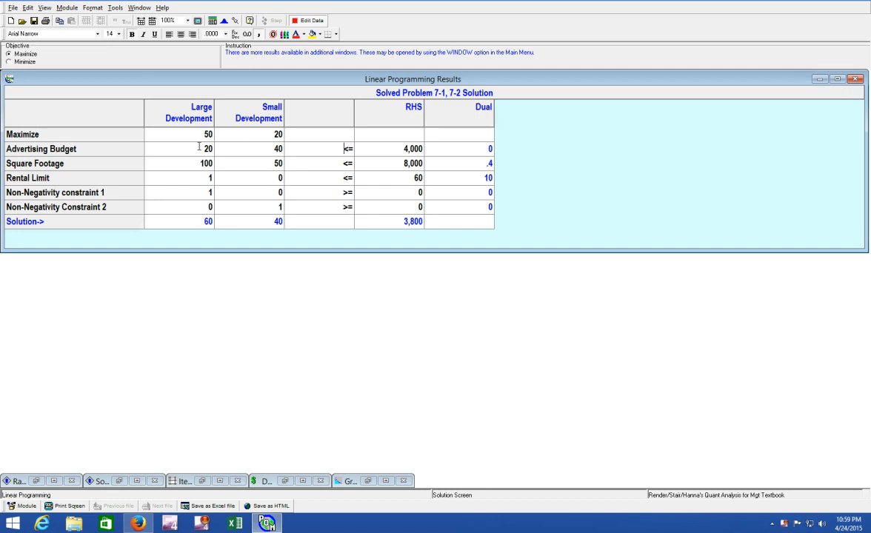
# Highlight the Large Development advertising coefficient of 20 in the results table.
pyautogui.click(41, 148)
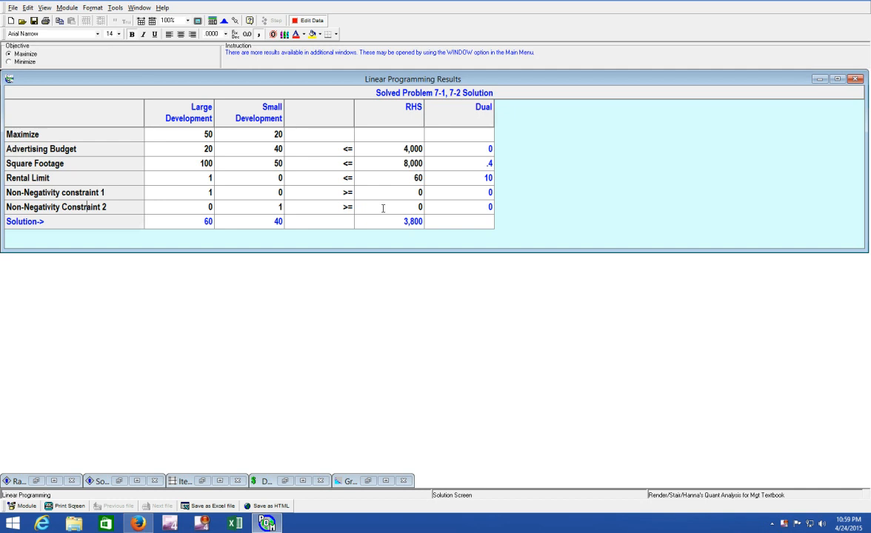
pyautogui.moveTo(216, 221)
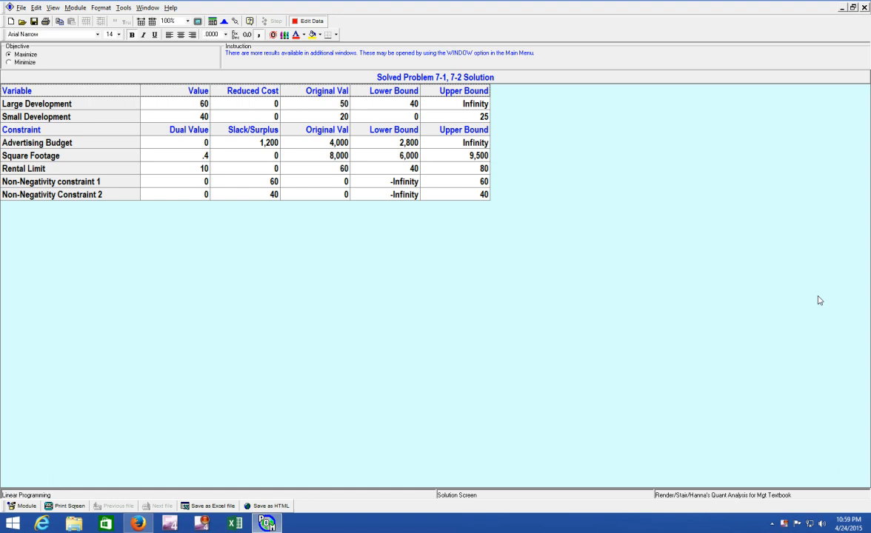
pyautogui.moveTo(688, 222)
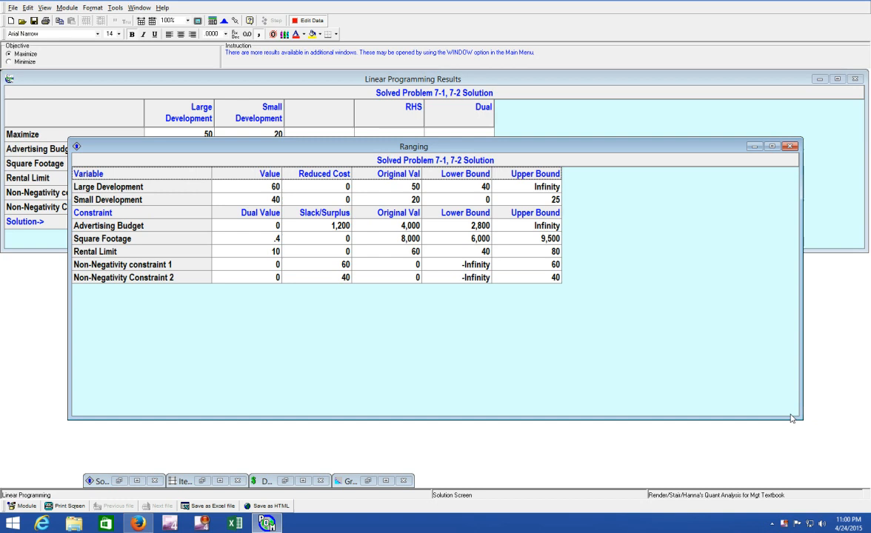
# Shrink the Ranging window so it fits below the Linear Programming Results window.
pyautogui.moveTo(791, 419); pyautogui.dragTo(580, 289)
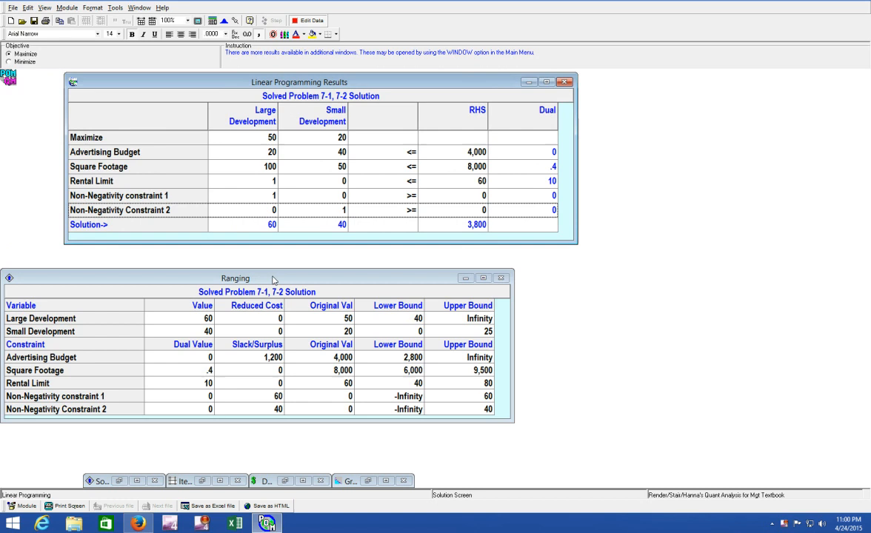
# Move the Ranging window up directly beneath the Linear Programming Results window.
pyautogui.moveTo(235, 279); pyautogui.dragTo(294, 261)
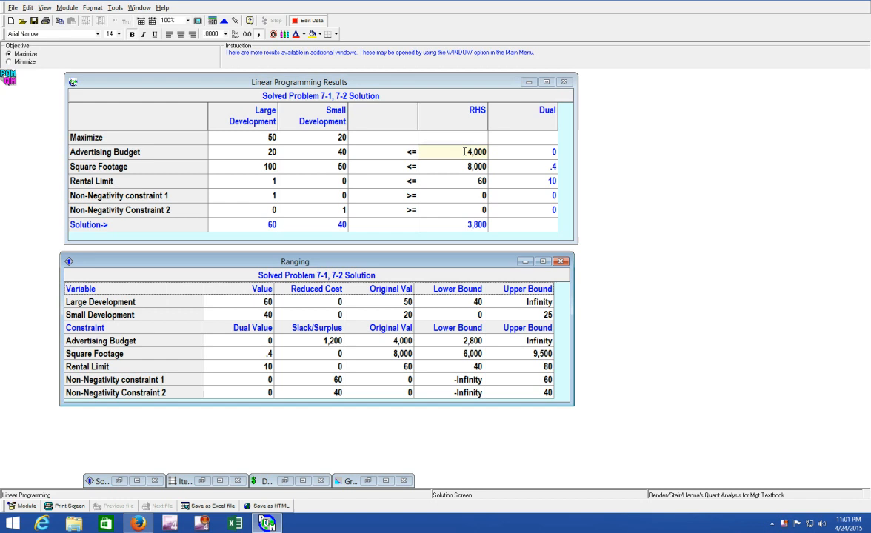
pyautogui.click(474, 166)
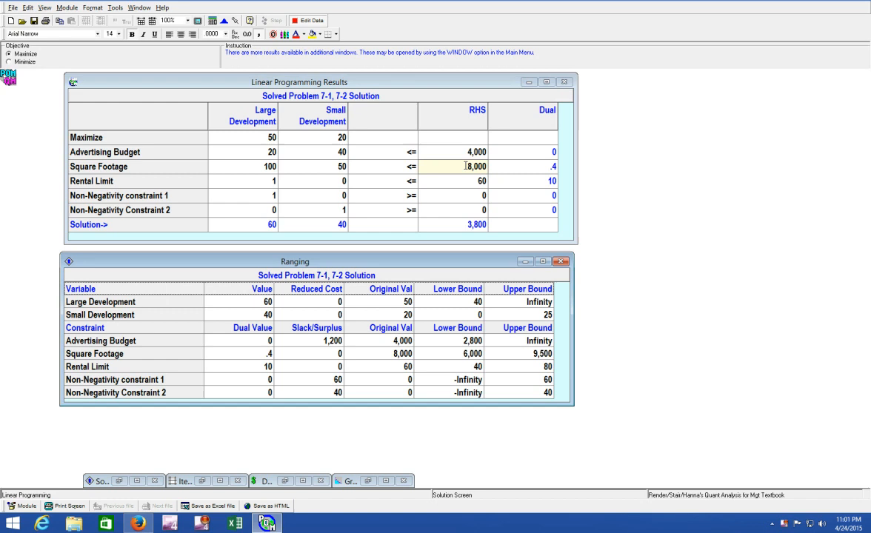
pyautogui.click(462, 181)
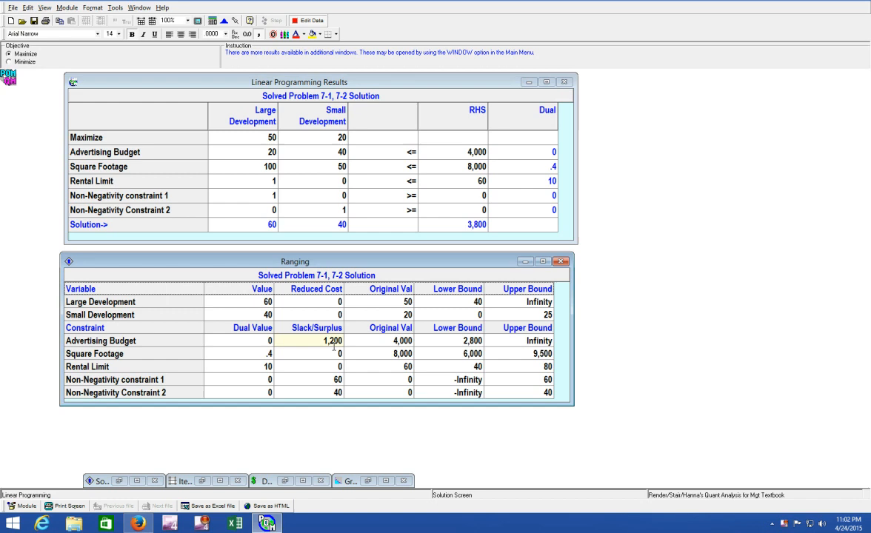
pyautogui.moveTo(320, 342)
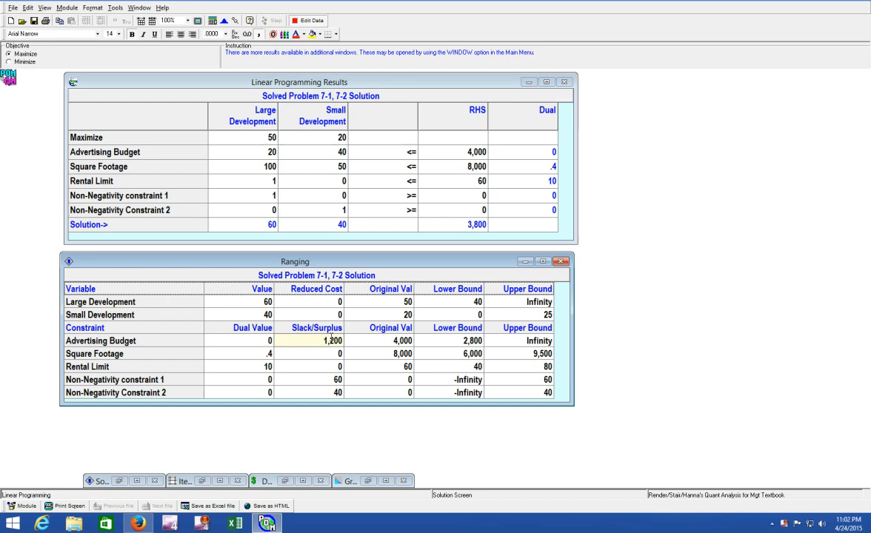
pyautogui.click(388, 339)
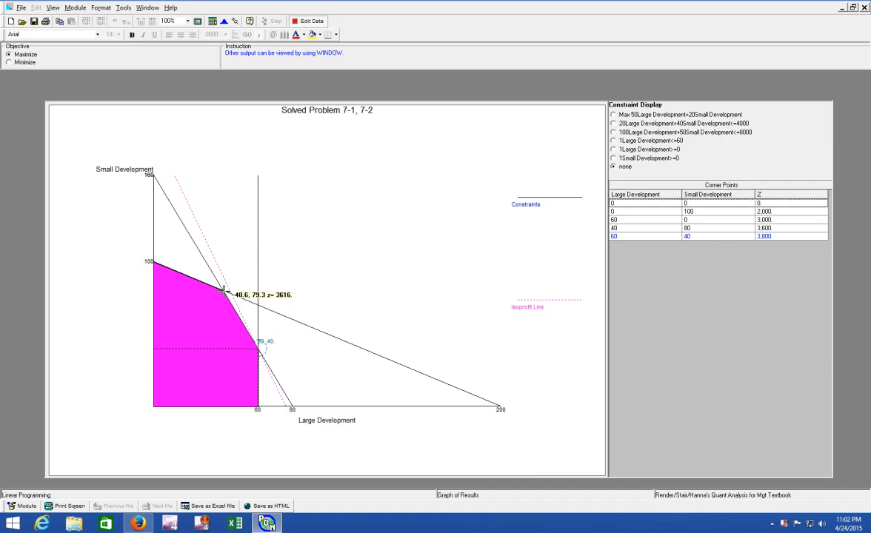
pyautogui.moveTo(154, 261)
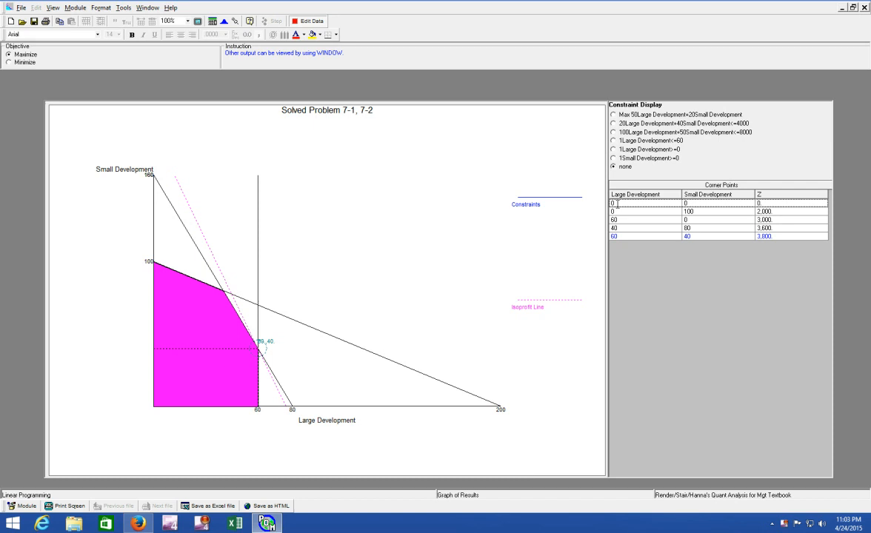
pyautogui.moveTo(604, 175)
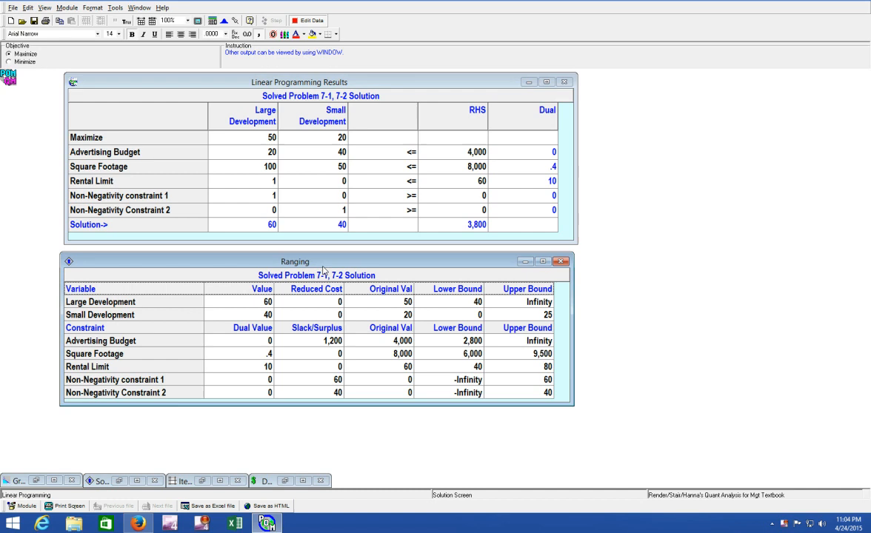
pyautogui.moveTo(373, 339)
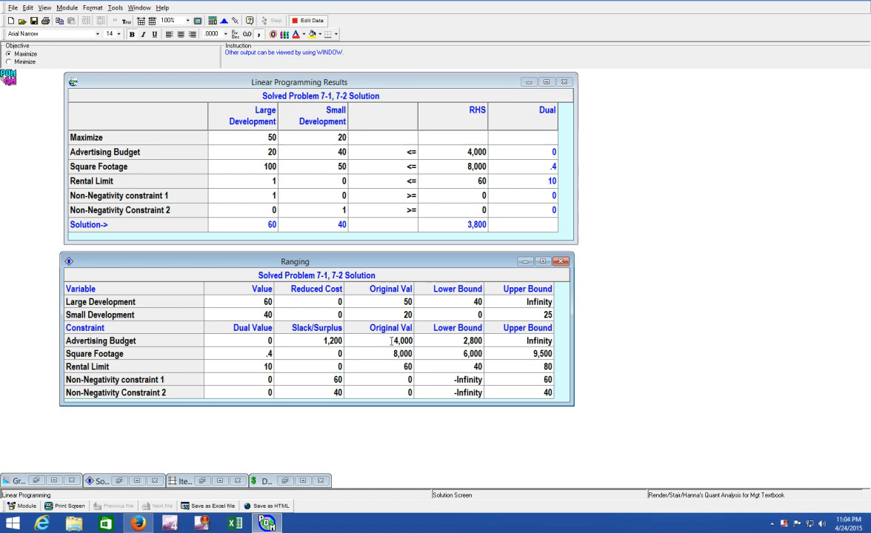
# Point out the Advertising Budget's original RHS value of 4,000 in the ranging table.
pyautogui.click(474, 341)
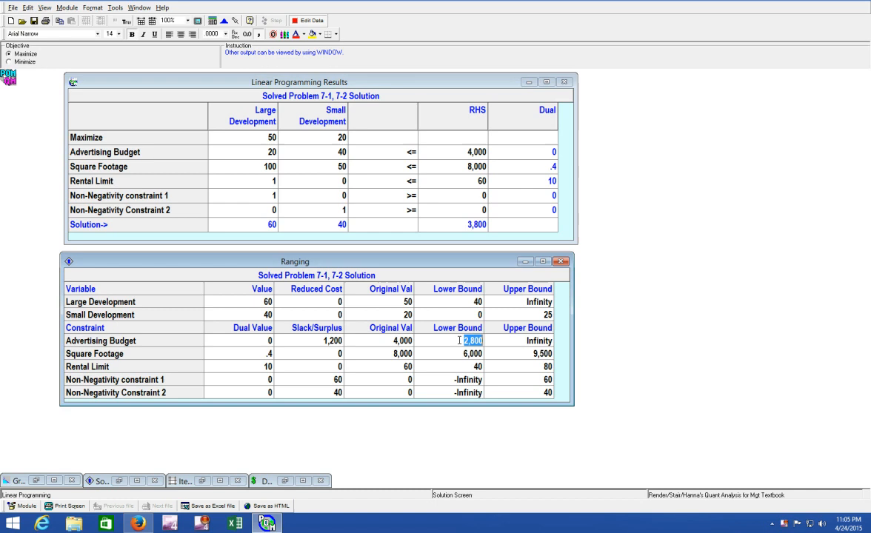
pyautogui.click(536, 340)
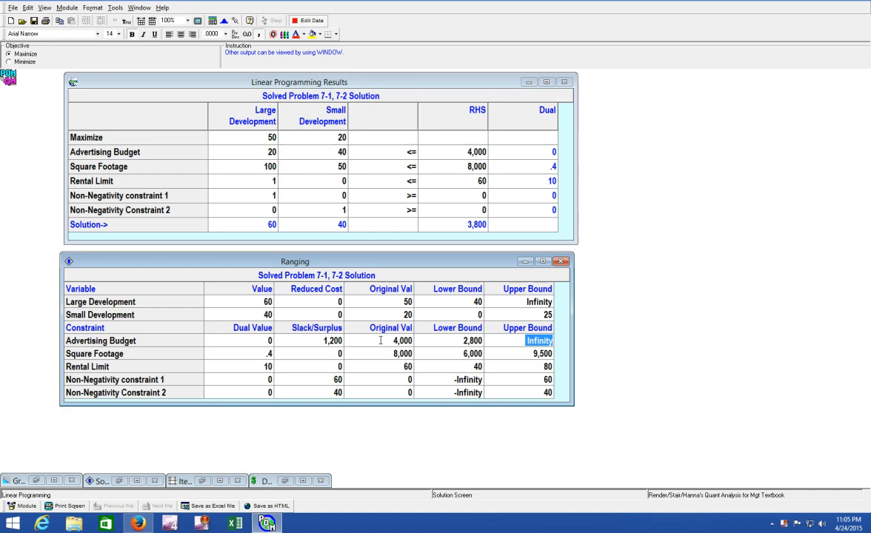
pyautogui.moveTo(569, 344)
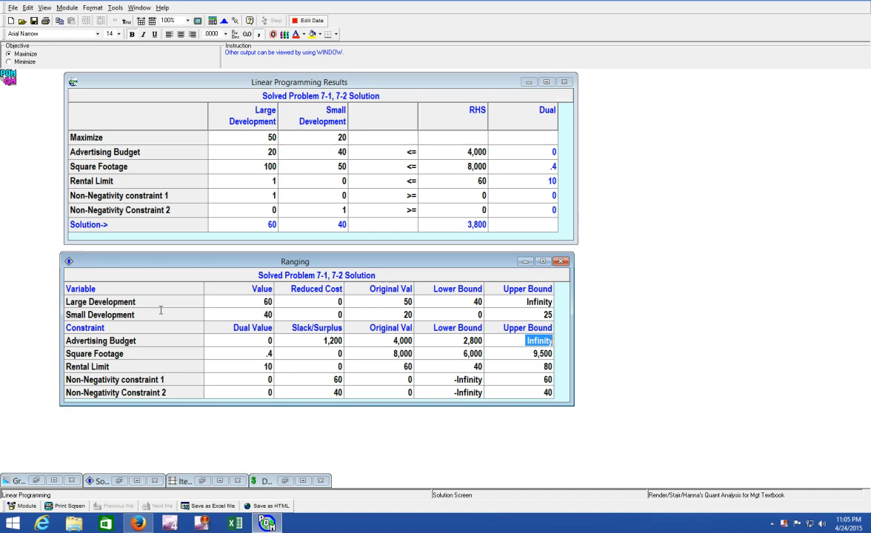
pyautogui.click(547, 115)
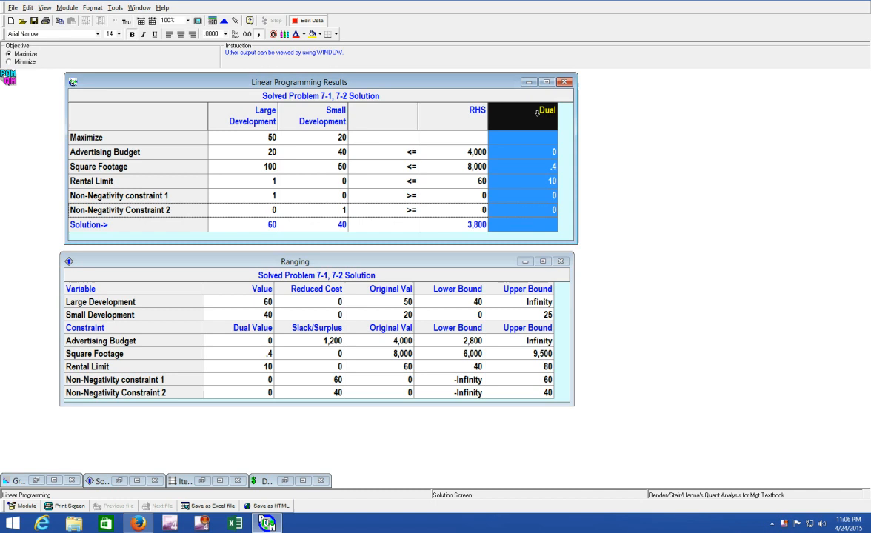
pyautogui.click(541, 151)
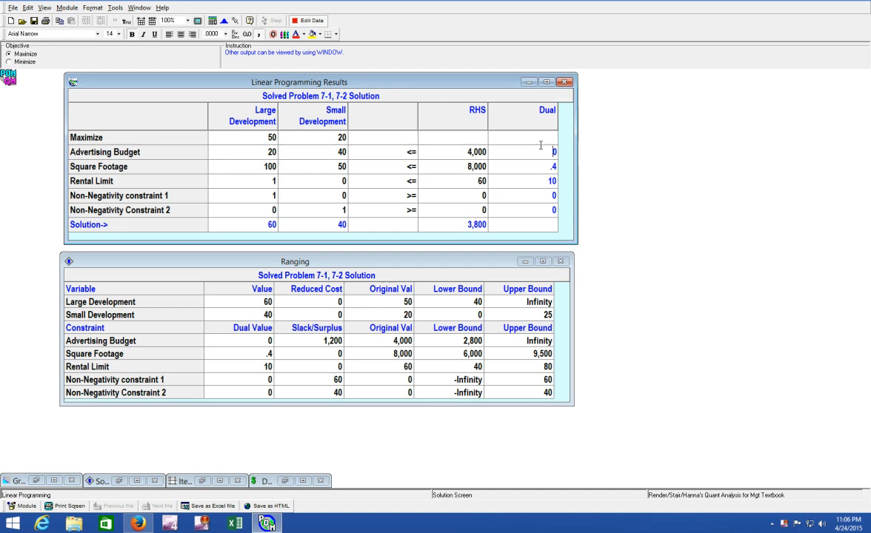
pyautogui.click(548, 181)
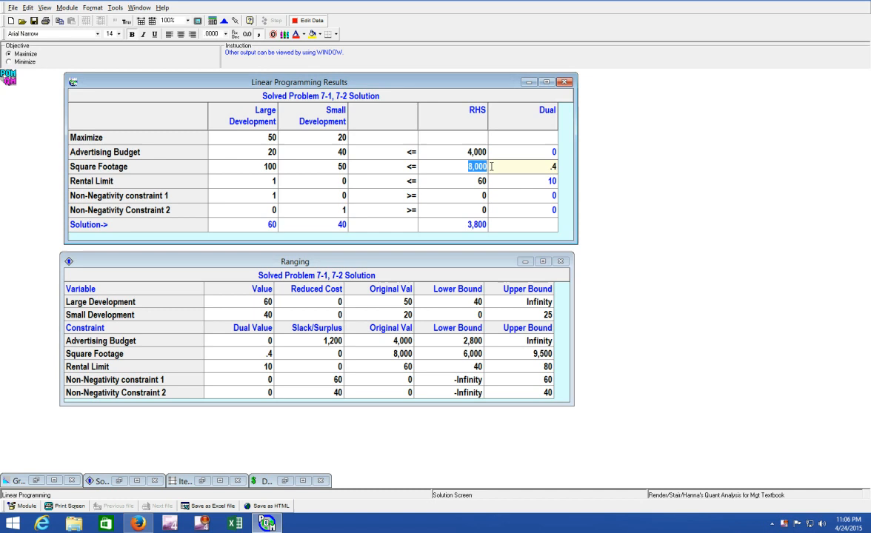
pyautogui.click(474, 180)
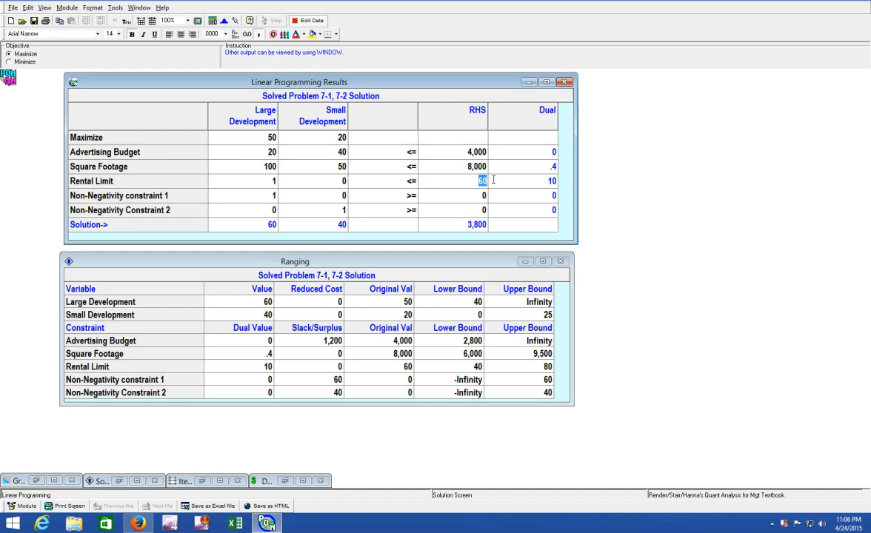